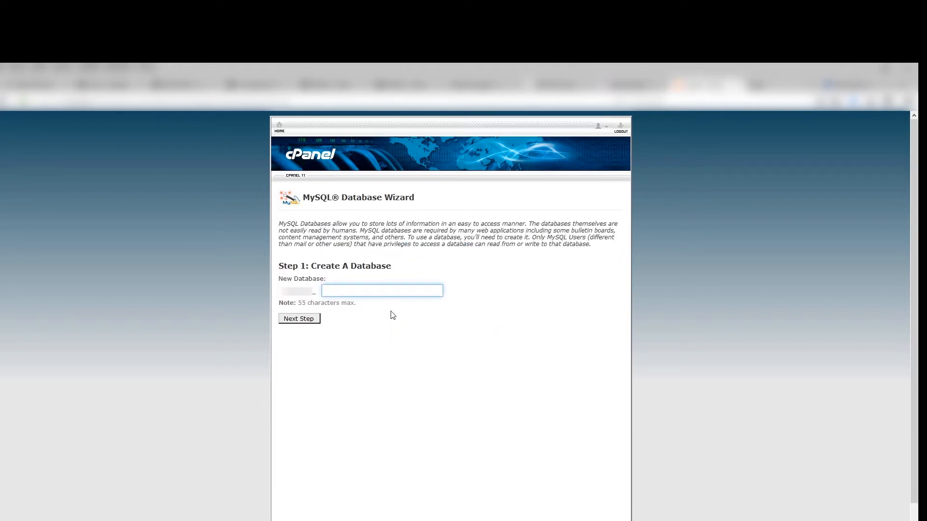
- Name the new database abc and continue to the next wizard step
left_click(382, 291)
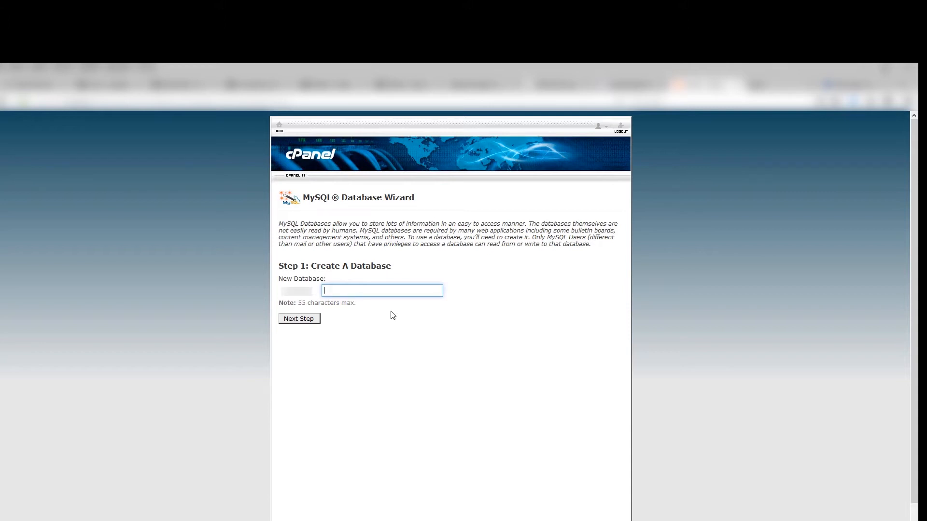
type("abc")
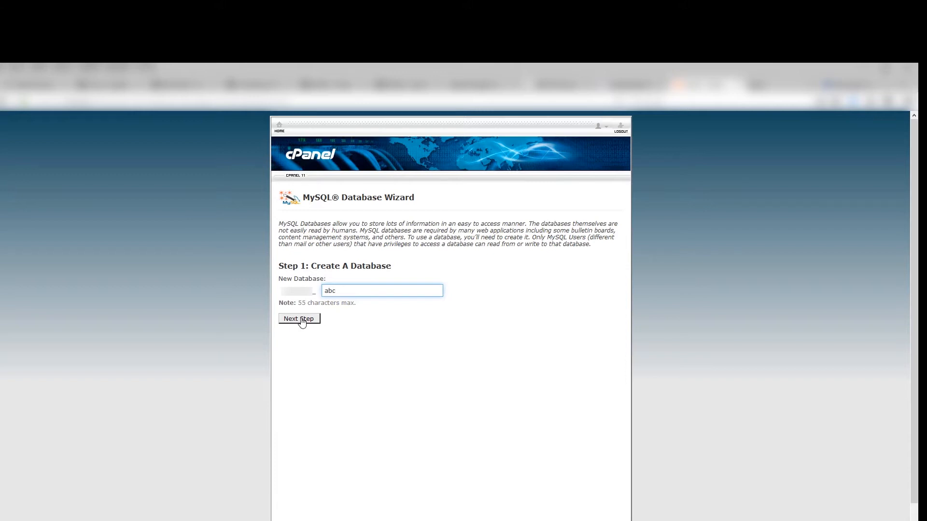
left_click(298, 318)
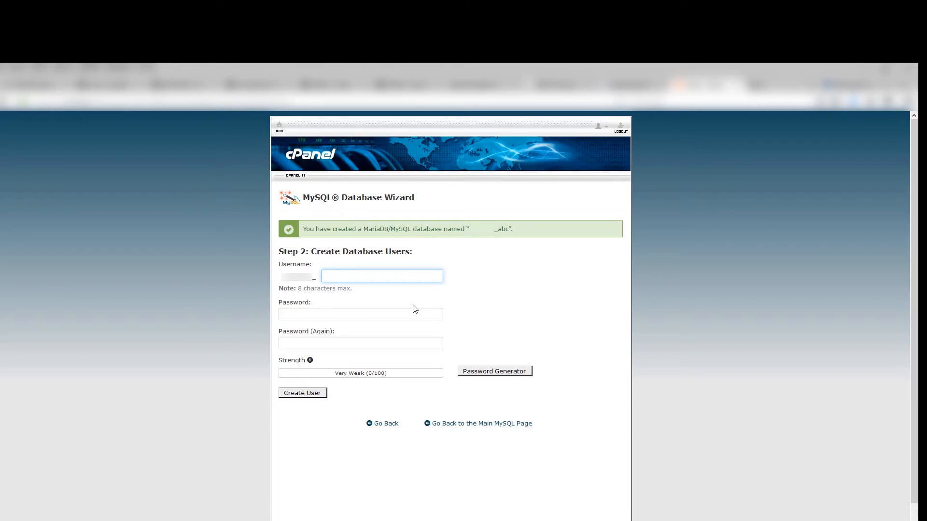
- Enter abcu as the new database username
left_click(381, 276)
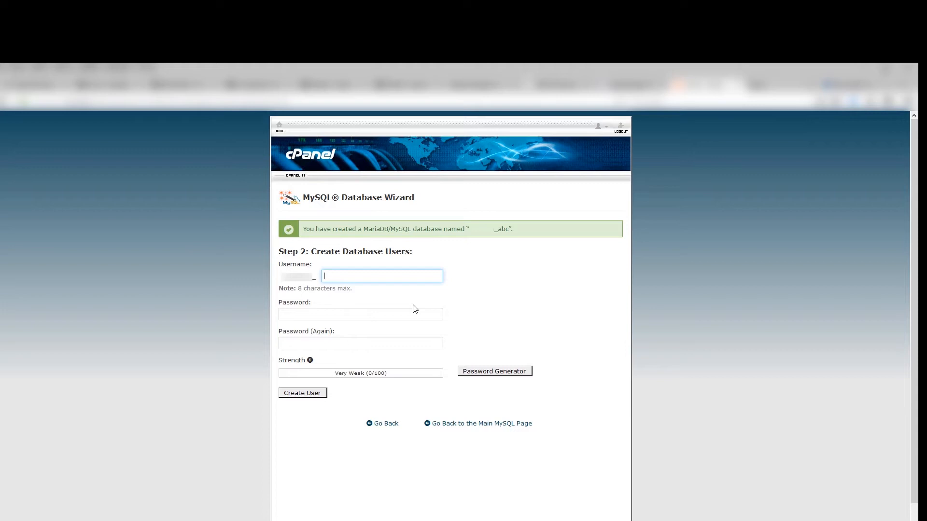
type("abcu")
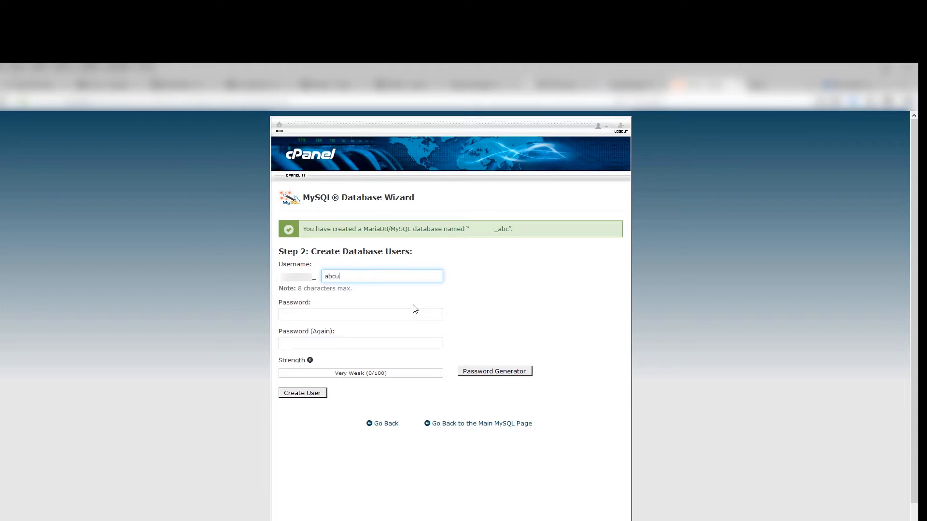
mouse_move(494, 371)
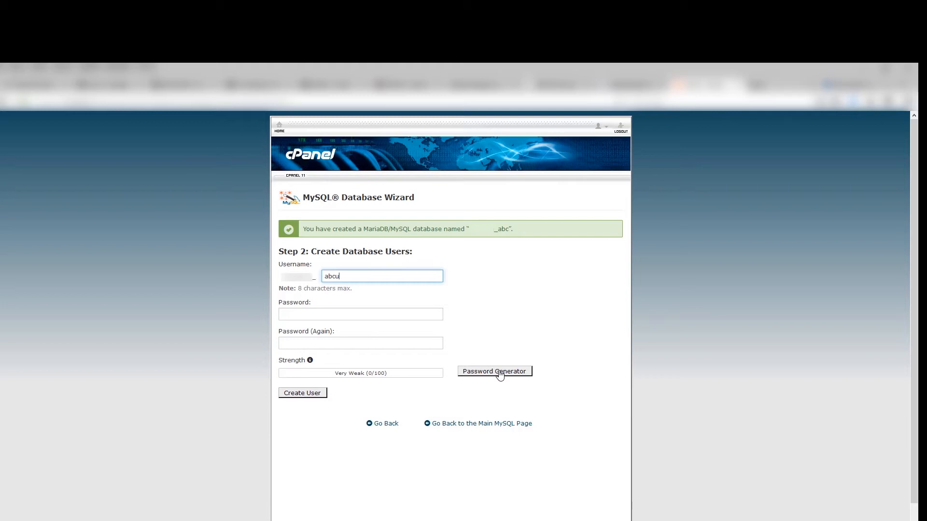
- Generate a strong password, confirm it is saved, use it, and create the user
left_click(495, 371)
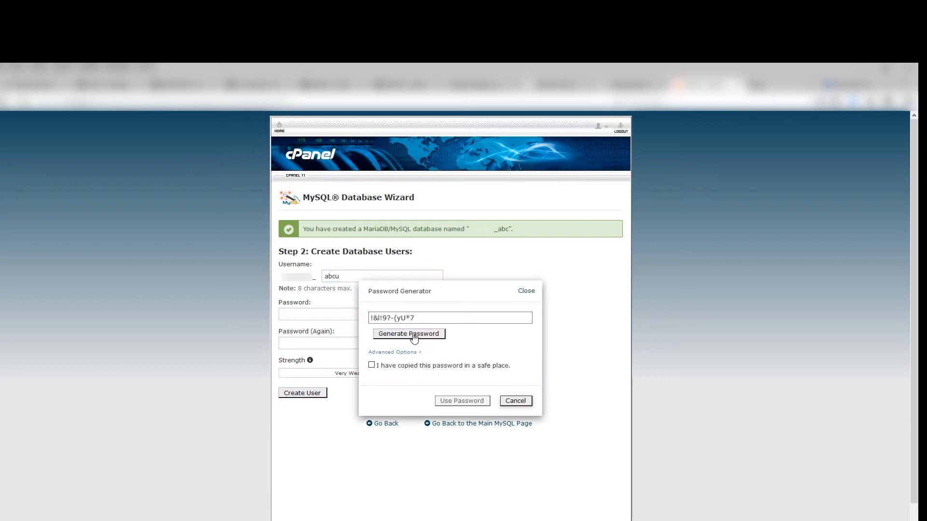
left_click(371, 365)
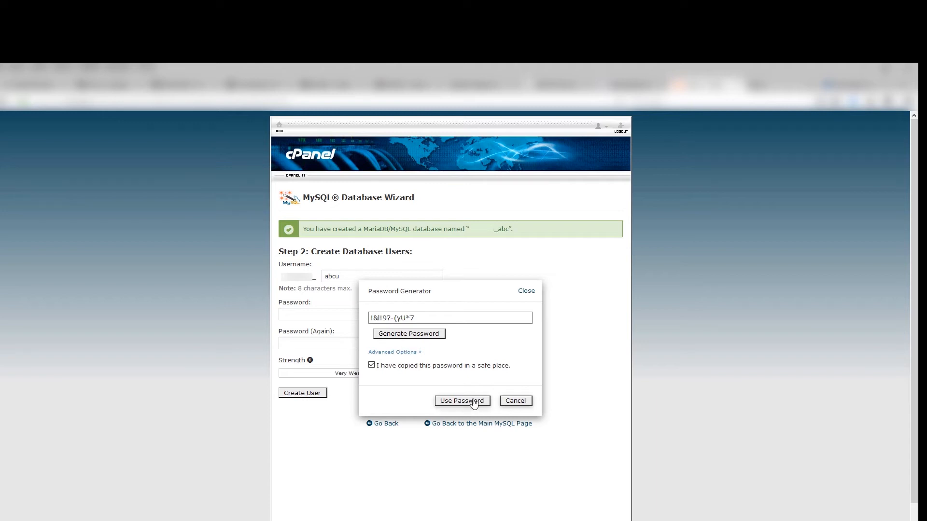
mouse_move(466, 404)
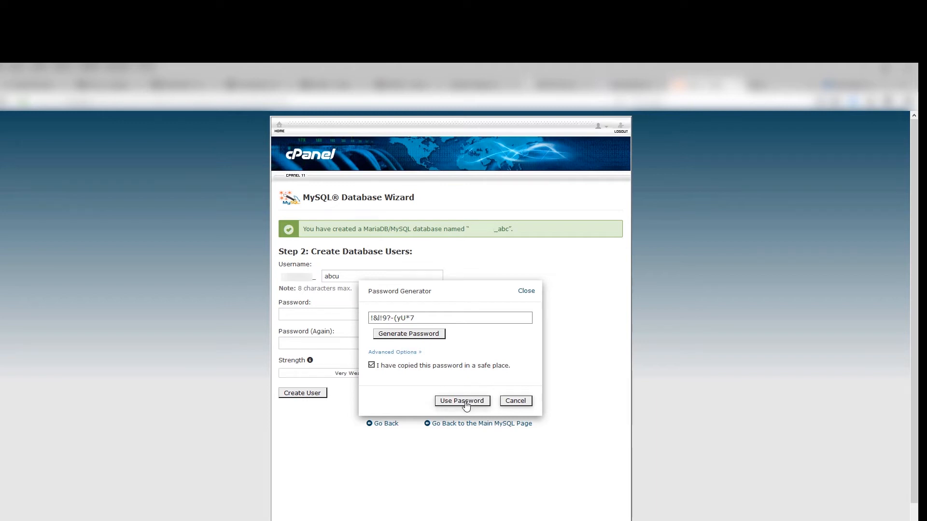
left_click(462, 401)
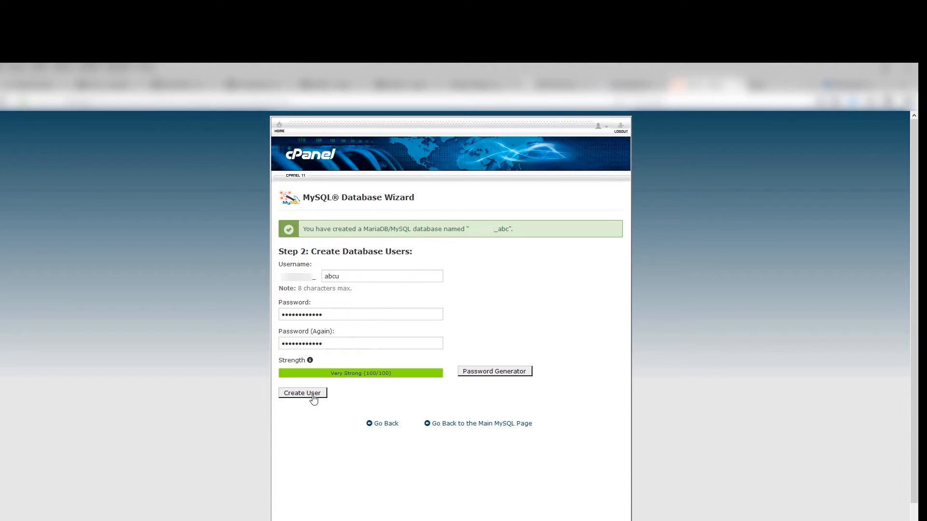
left_click(302, 393)
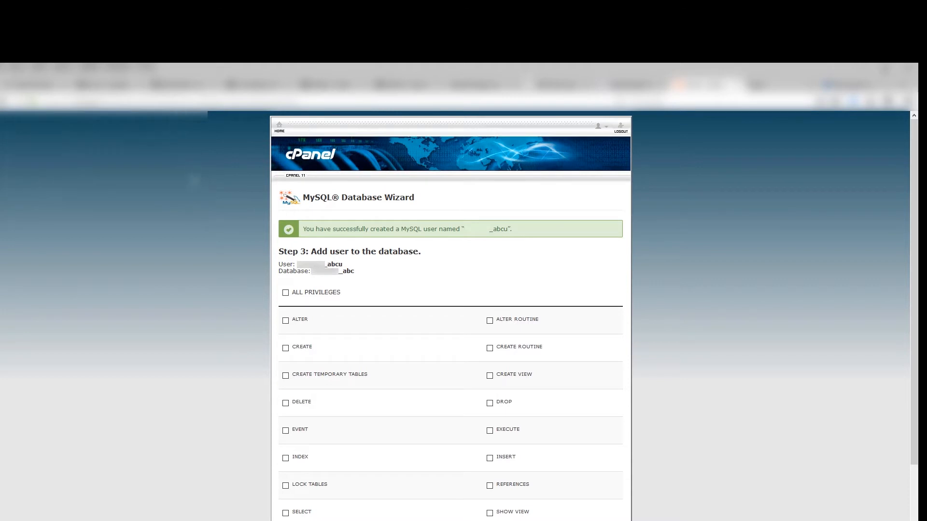
- Grant ALL PRIVILEGES to the abcu user on the abc database and continue
scroll("down", 3)
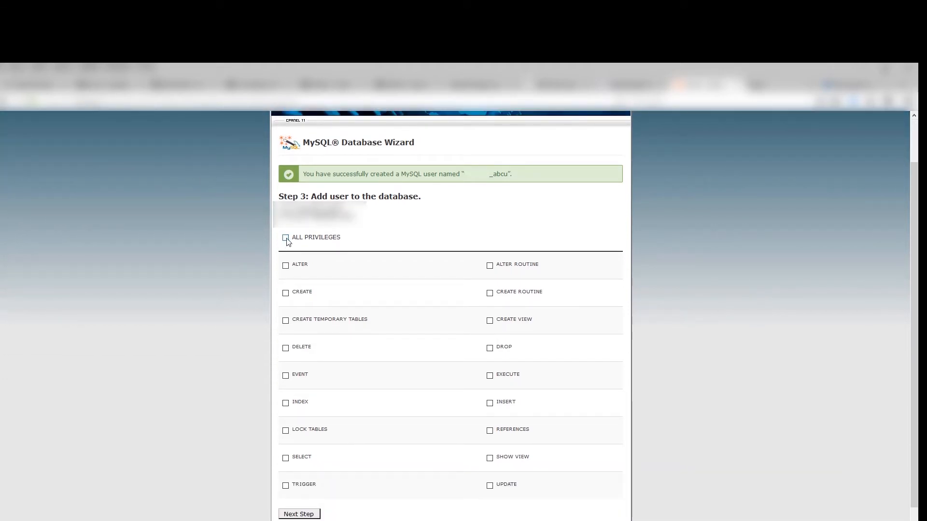
left_click(286, 238)
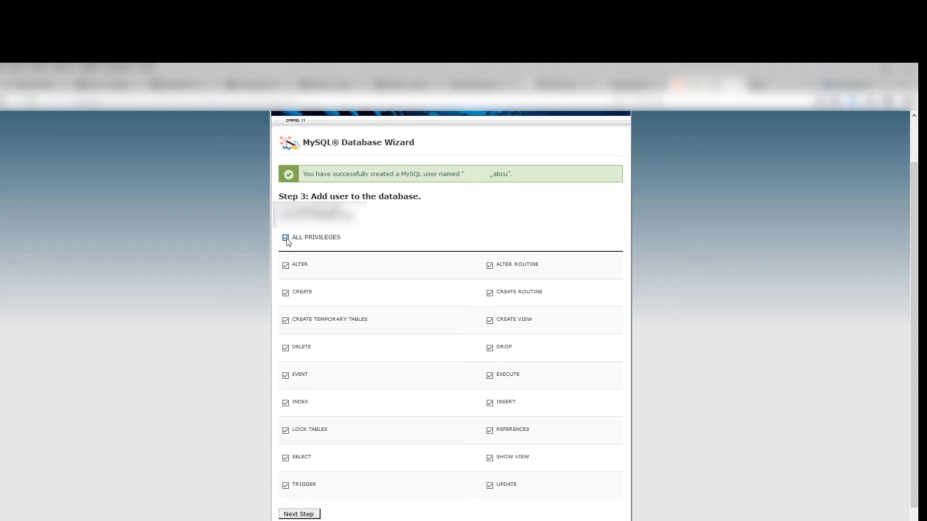
left_click(285, 237)
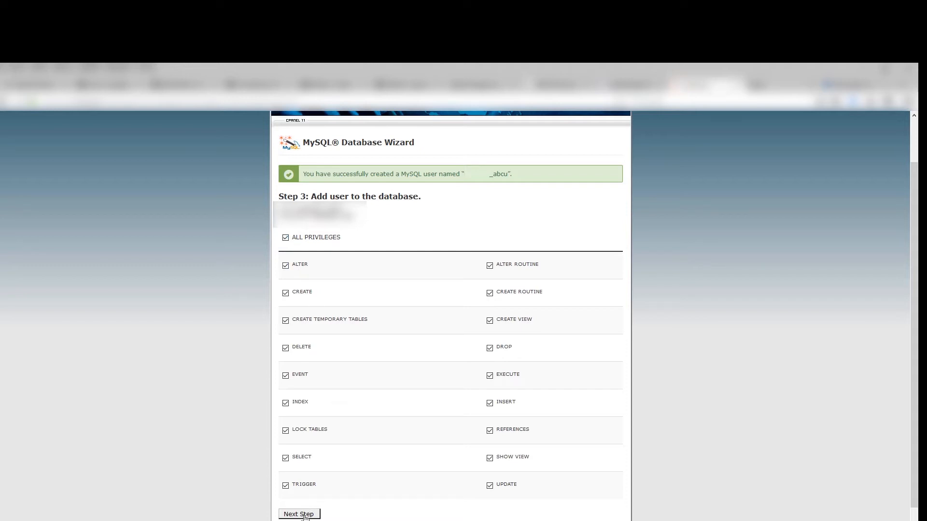
left_click(298, 513)
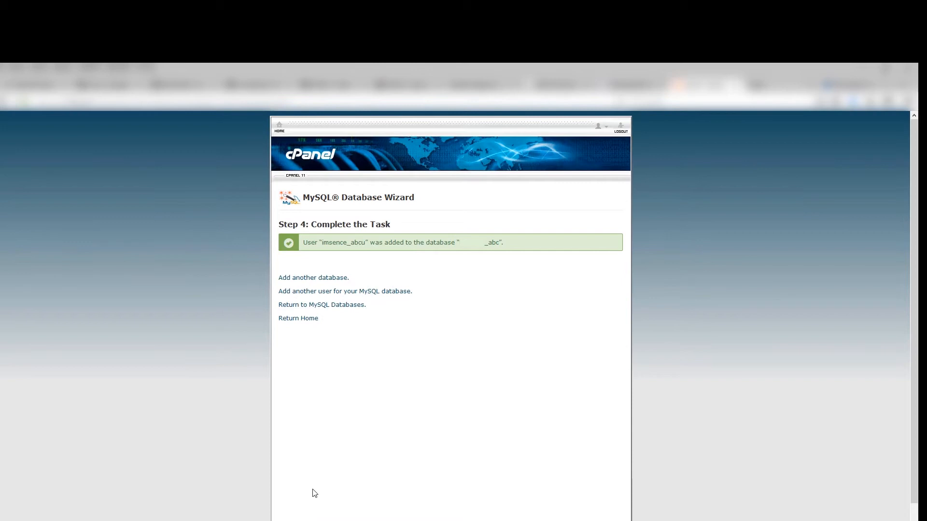
mouse_move(309, 331)
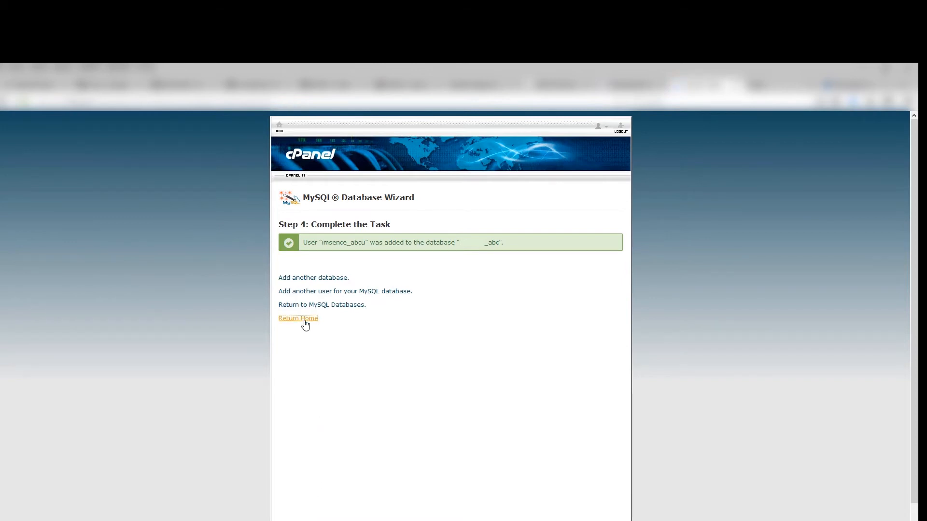
- Return to the cPanel home page and launch phpMyAdmin from Databases
left_click(299, 317)
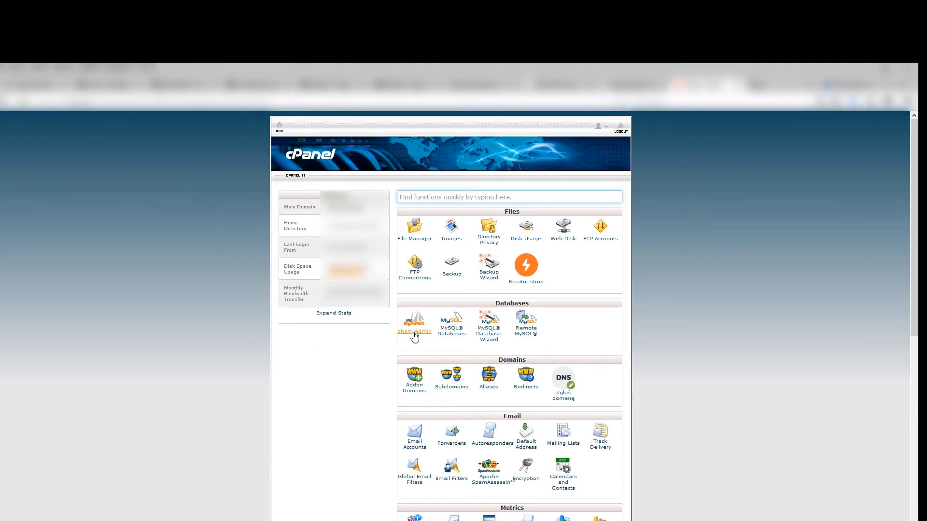
left_click(414, 326)
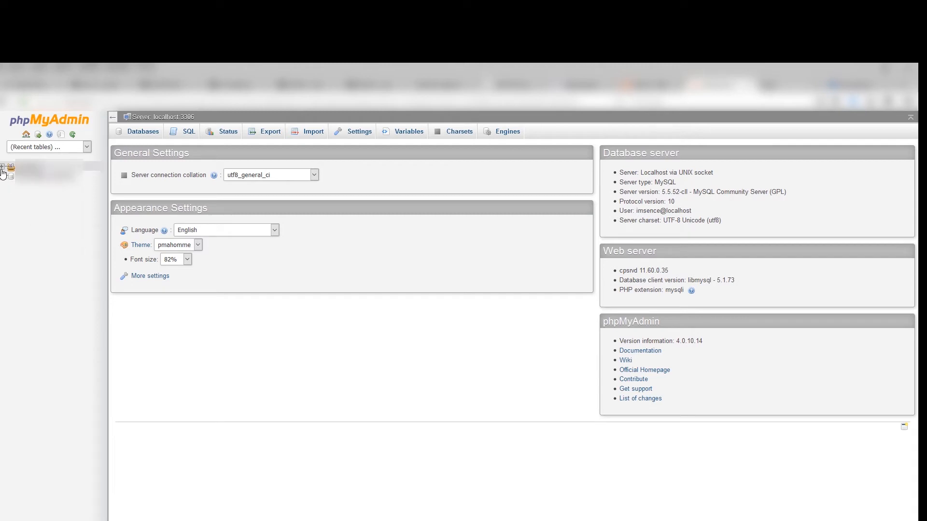
- Select the abc database in the tree and go to its SQL query editor
left_click(4, 172)
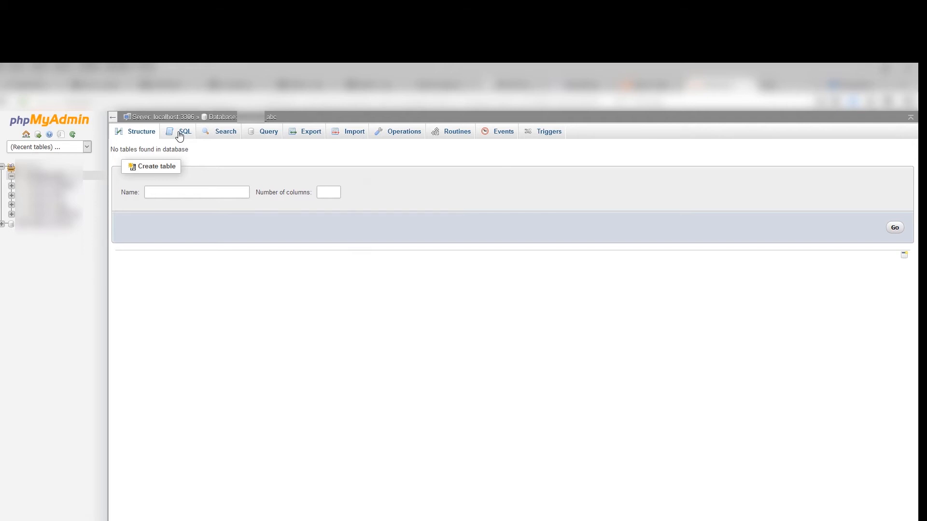
left_click(186, 132)
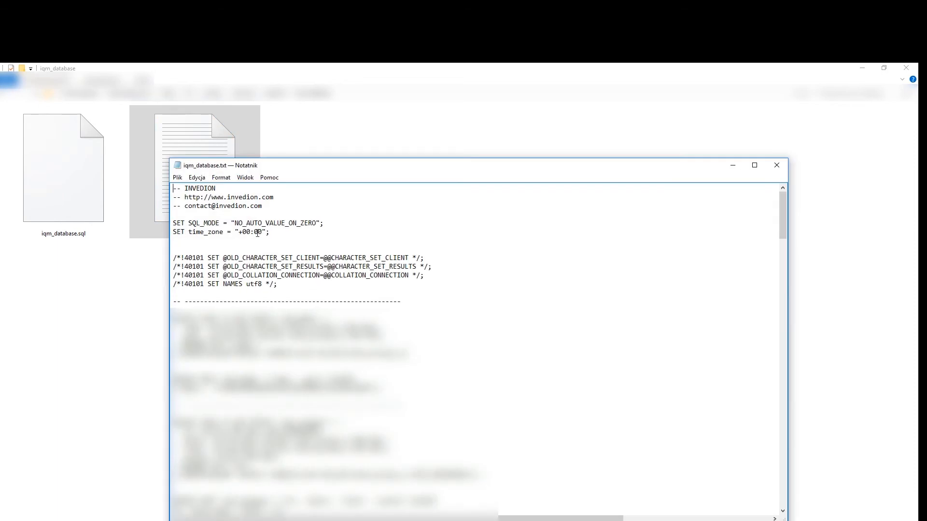
- Select the whole SQL script in iqm_database.txt for copying
key("ctrl+a")
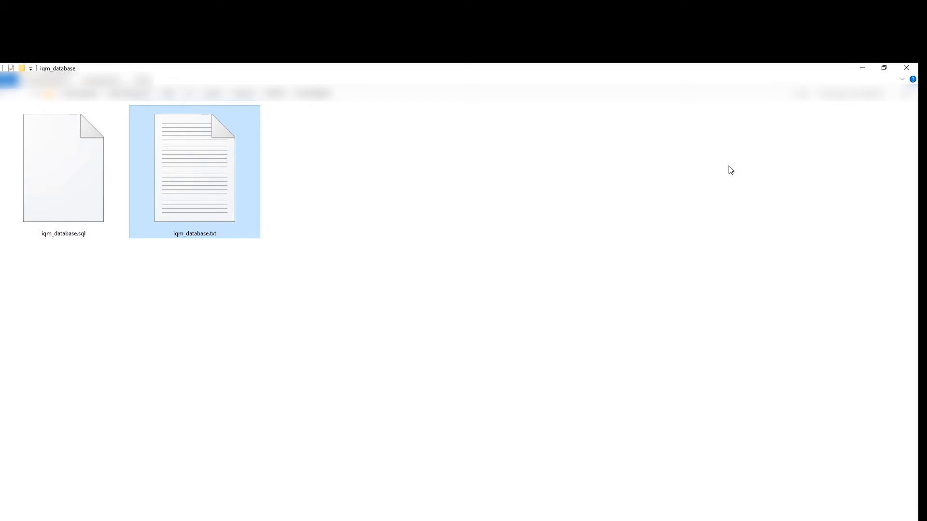
- Paste the copied SQL script into the query box and run it with Go
right_click(159, 190)
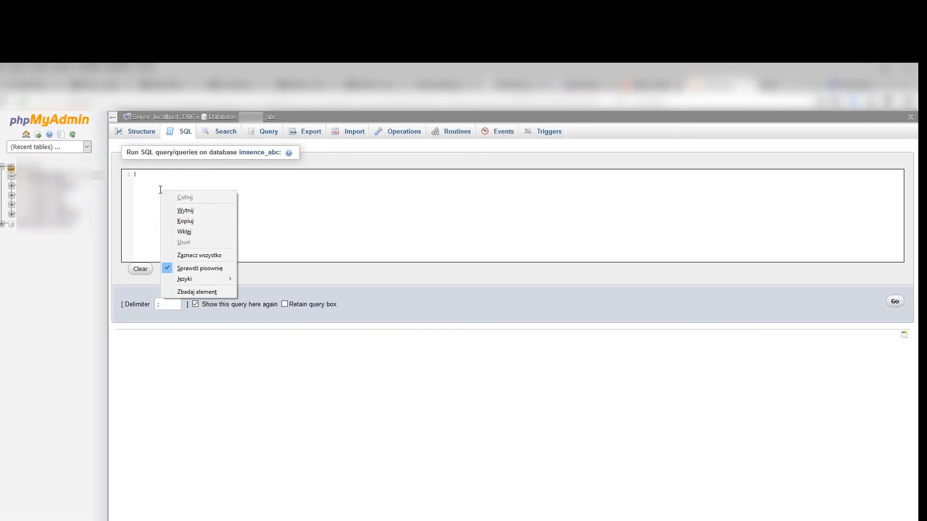
left_click(183, 231)
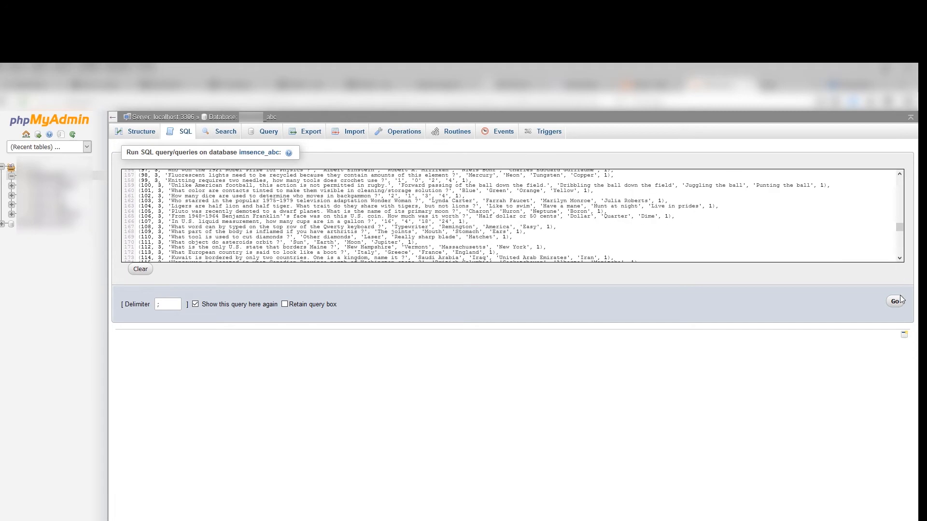
left_click(895, 301)
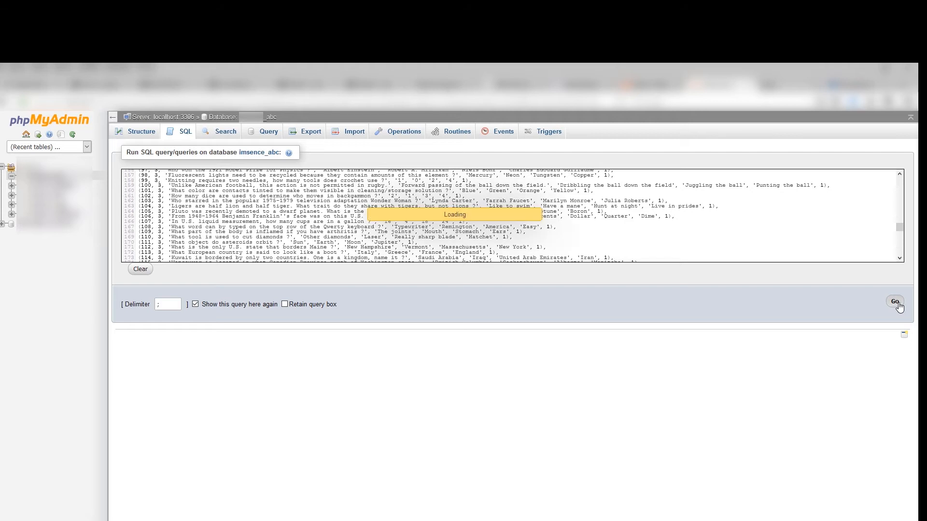
left_click(894, 302)
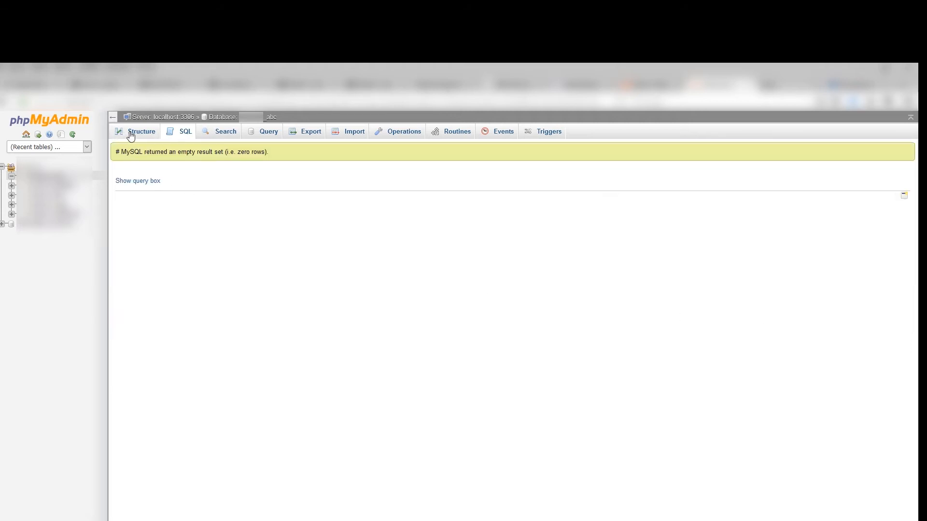
- Switch to the Structure view listing the abc database's tables
left_click(141, 131)
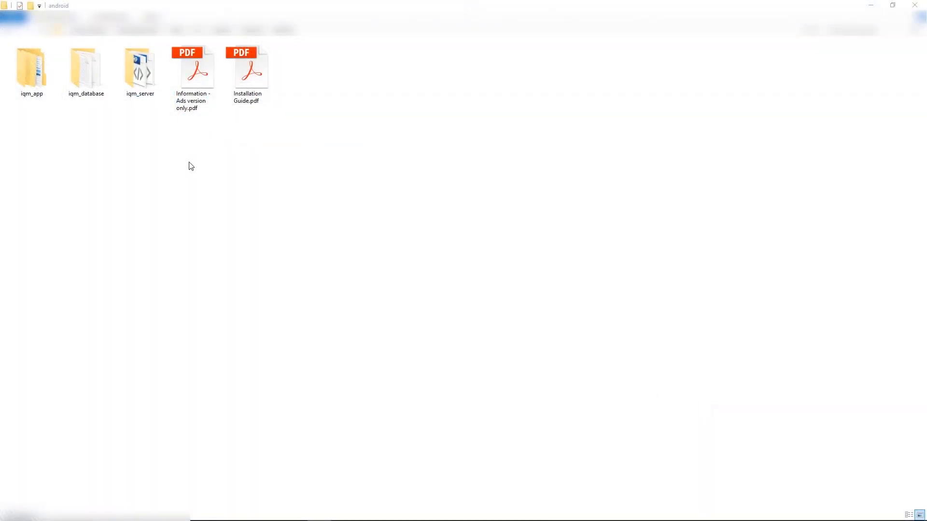
left_click(140, 68)
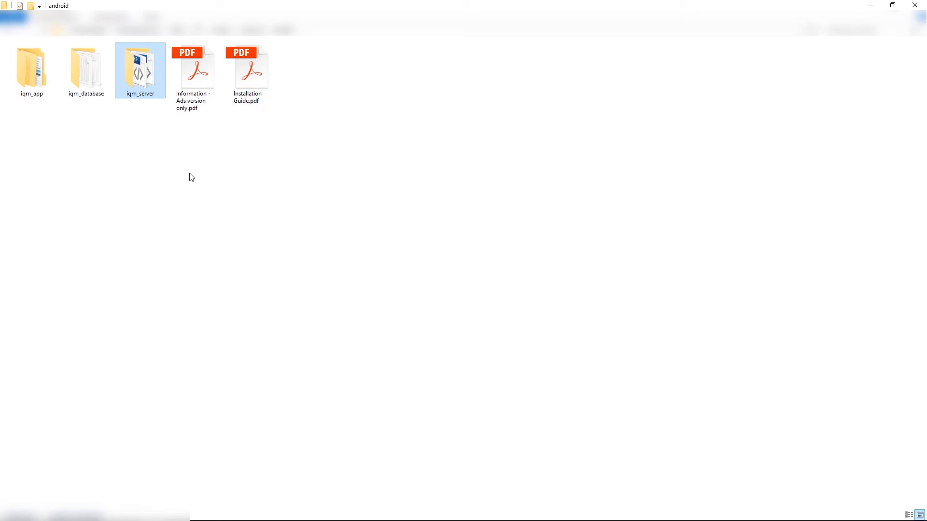
mouse_move(197, 181)
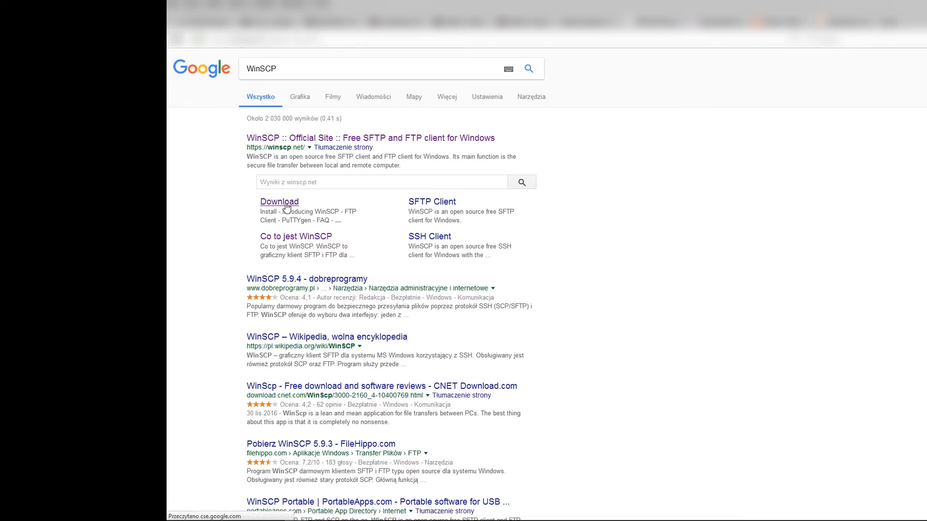
- Follow the Download sitelink under winscp.net from the search results
left_click(279, 202)
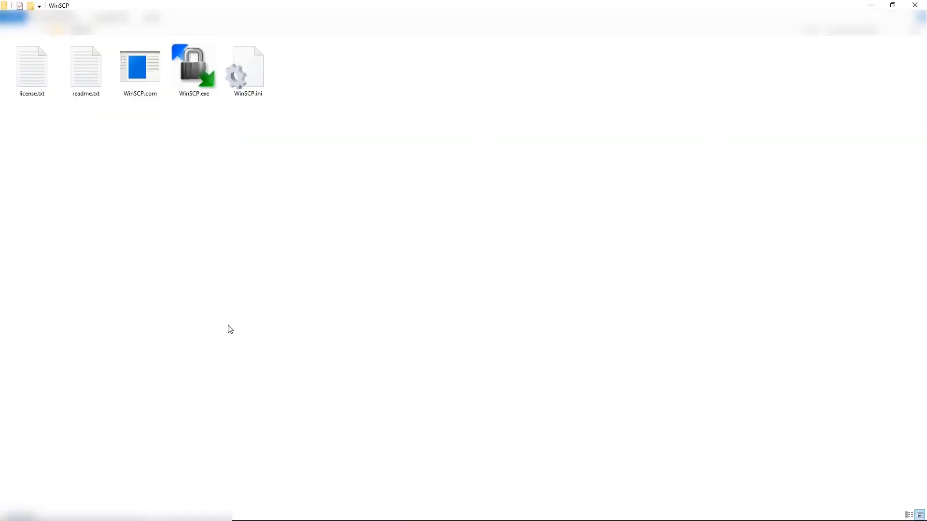
mouse_move(228, 304)
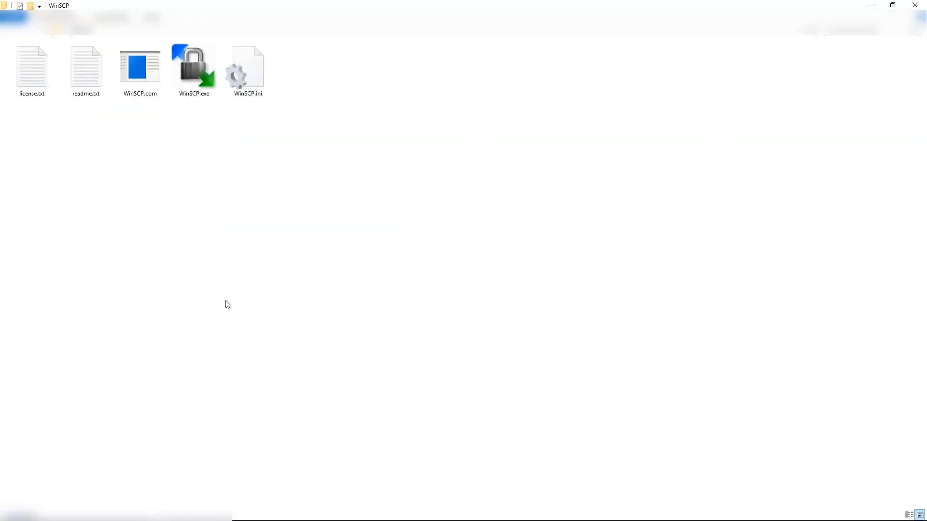
mouse_move(195, 67)
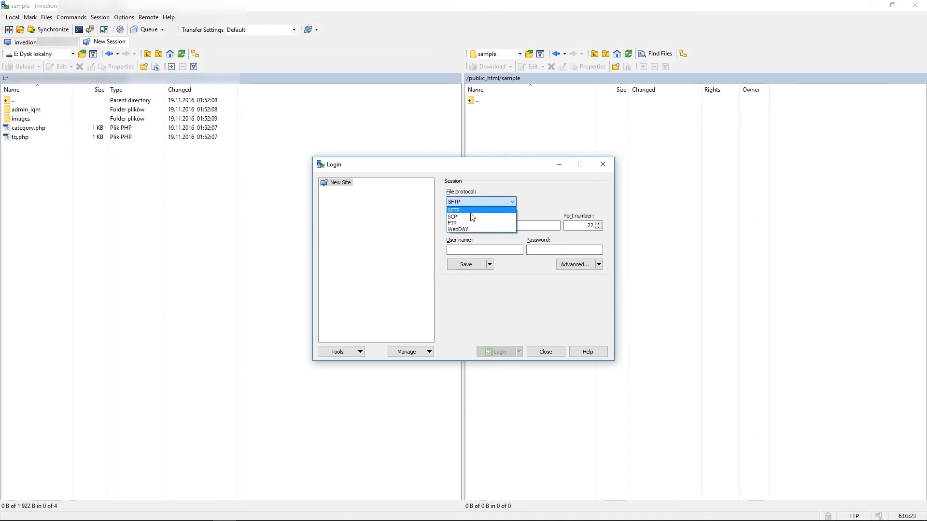
- Change the session's file protocol from SFTP to FTP and close the Login dialog
left_click(453, 223)
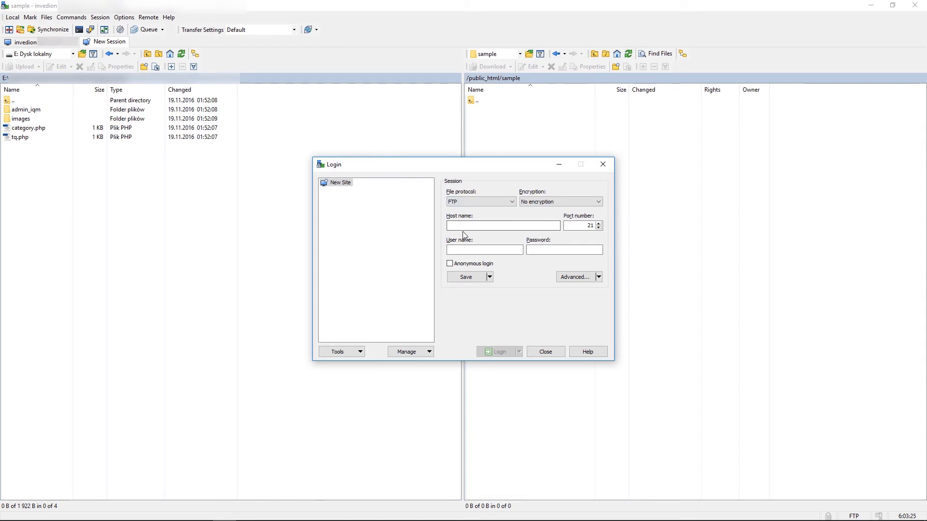
left_click(503, 225)
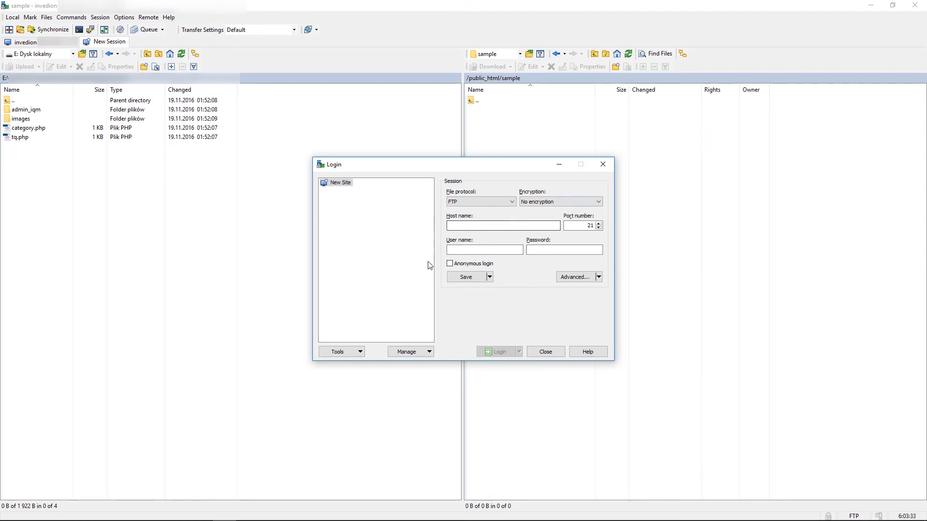
left_click(480, 202)
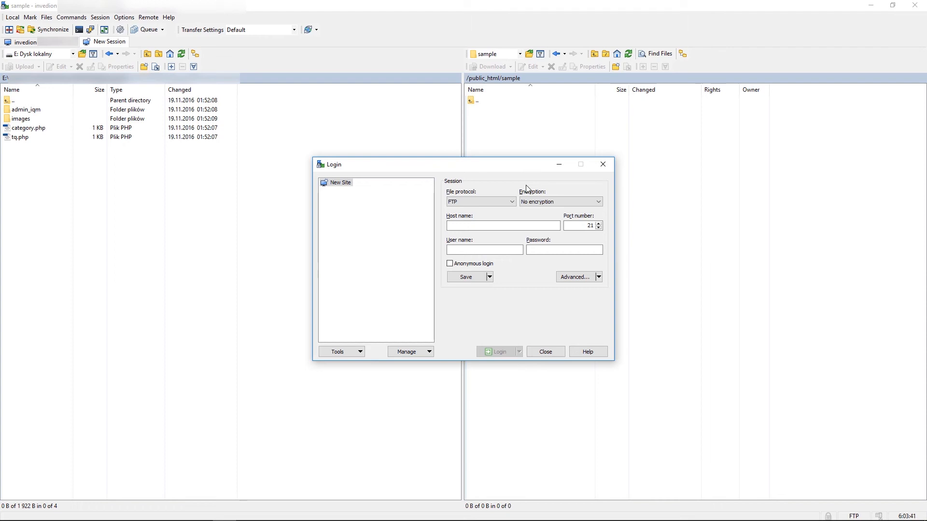
mouse_move(603, 165)
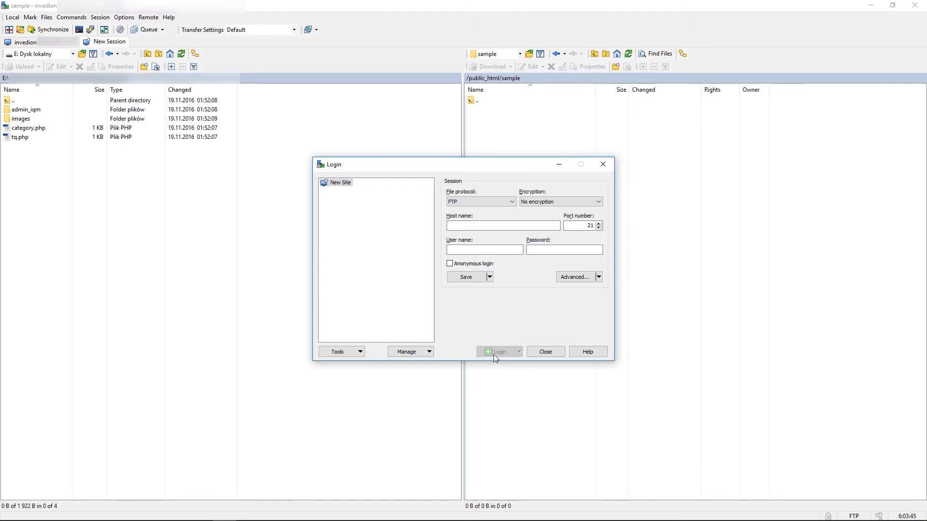
mouse_move(502, 353)
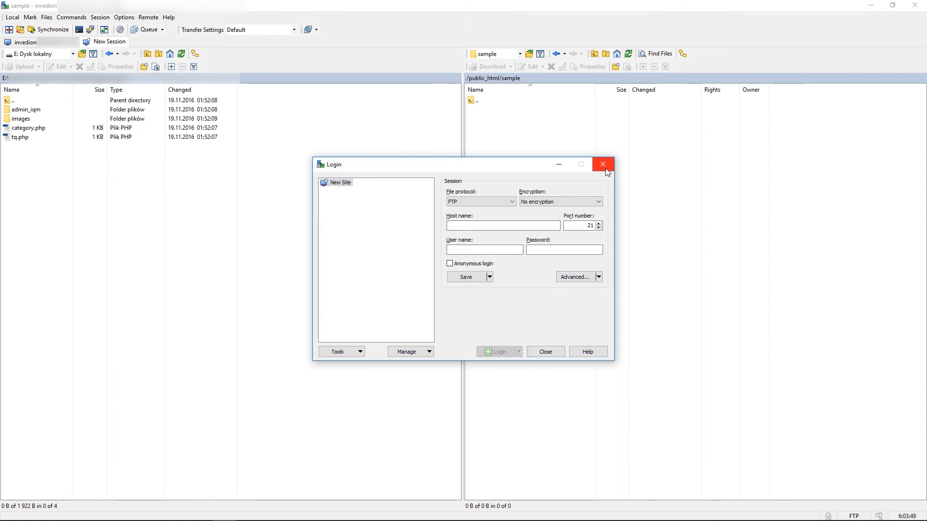
left_click(602, 164)
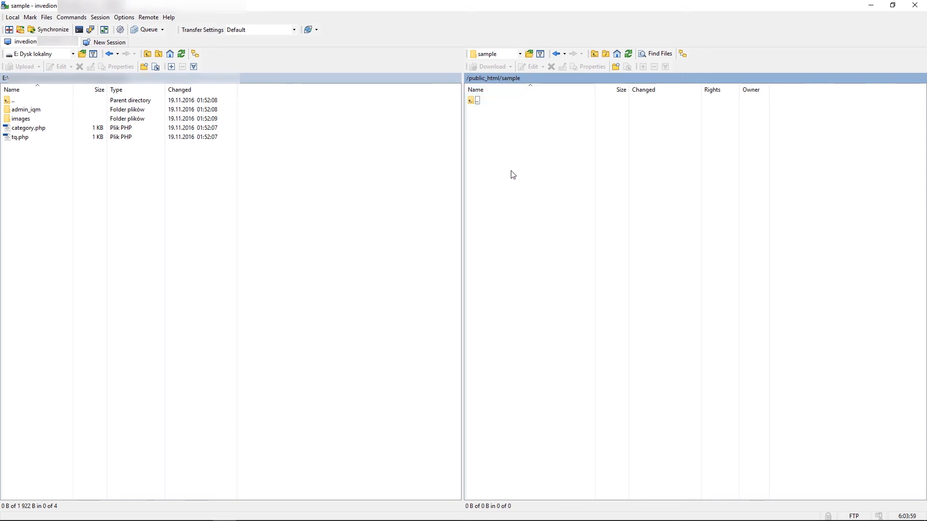
mouse_move(150, 143)
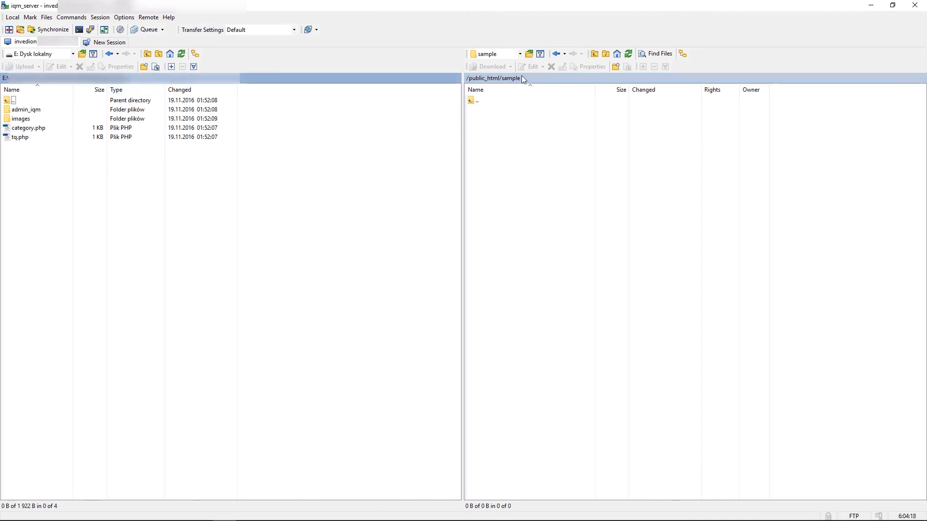
- Enter the admin_iqm folder and edit invedion_connect.php in Notepad via the context menu
left_click(25, 109)
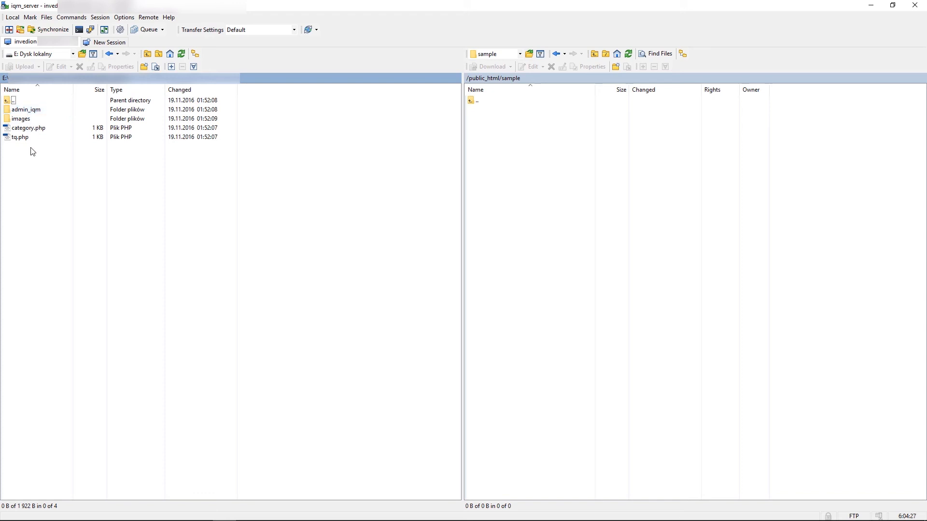
double_click(27, 110)
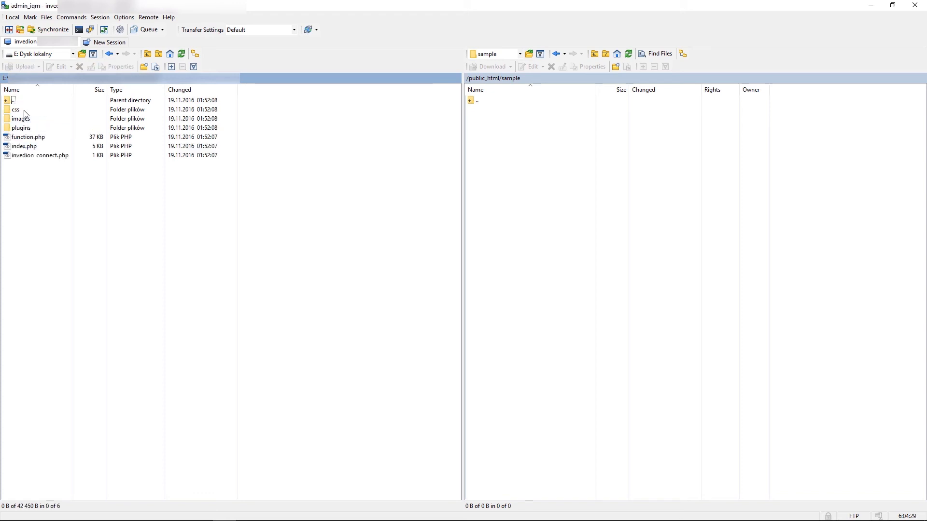
left_click(40, 155)
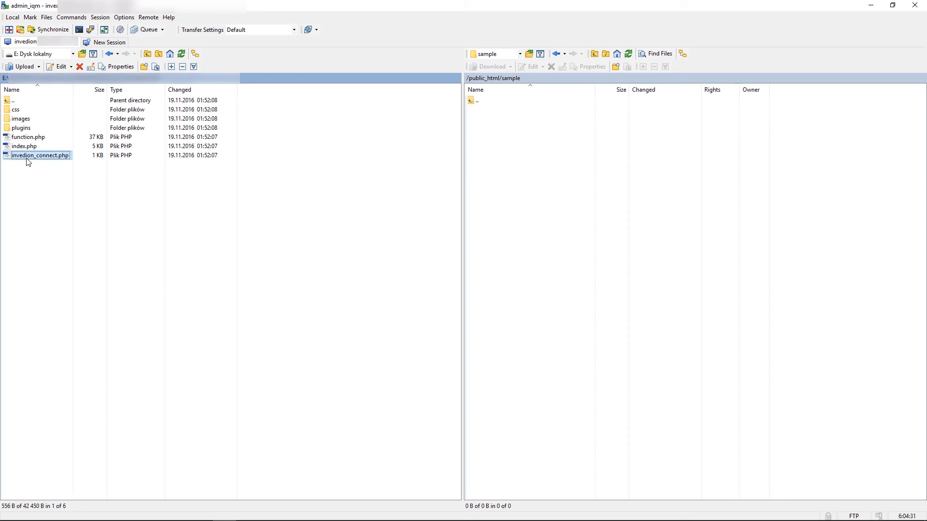
right_click(40, 155)
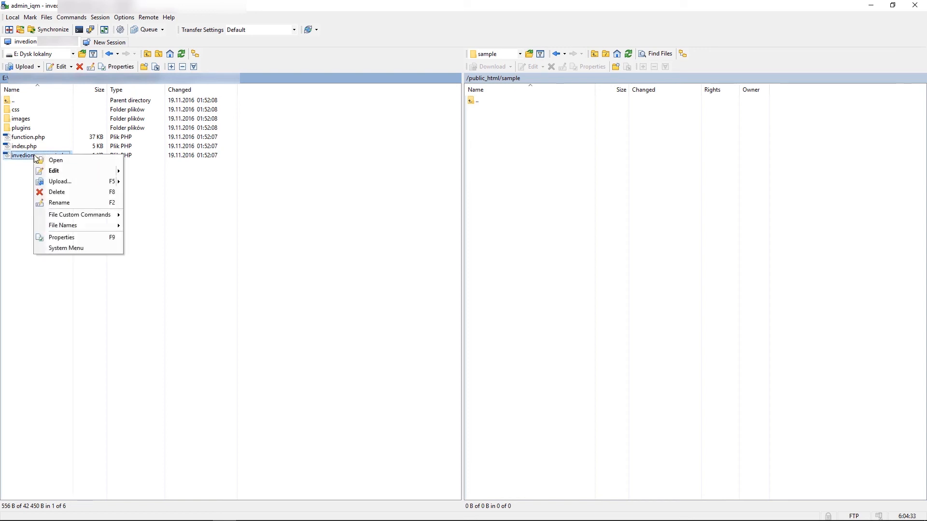
mouse_move(54, 171)
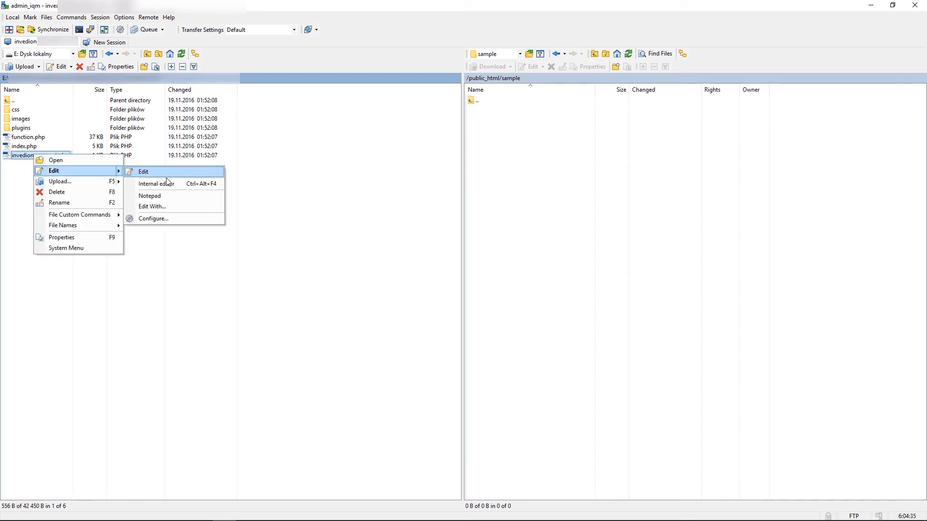
left_click(150, 196)
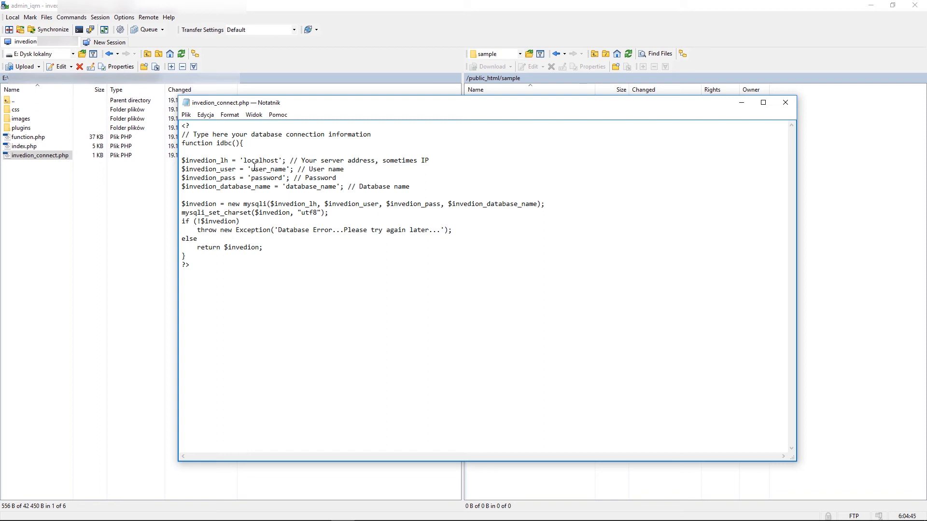
- Replace the user, password and database placeholders (database_abc typed), then close Notepad choosing Nie zapisuj
double_click(268, 169)
type("bcu")
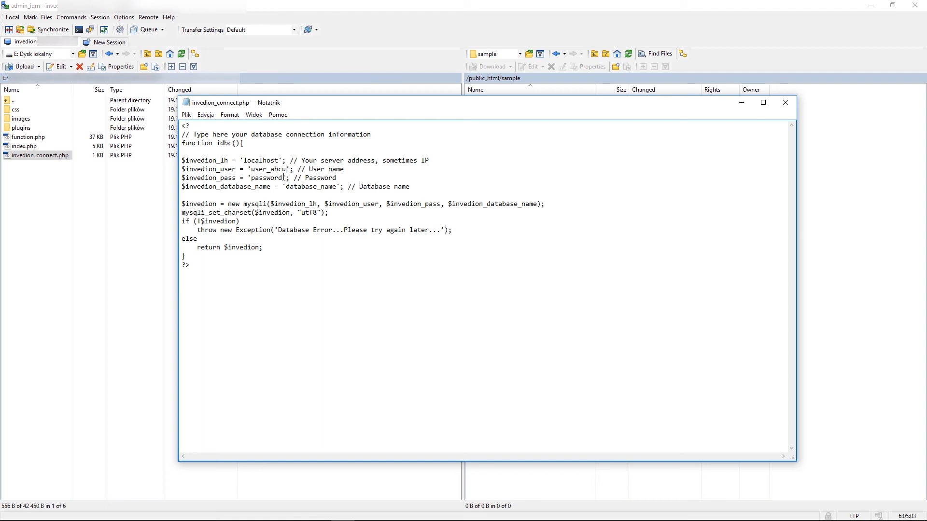
double_click(265, 177)
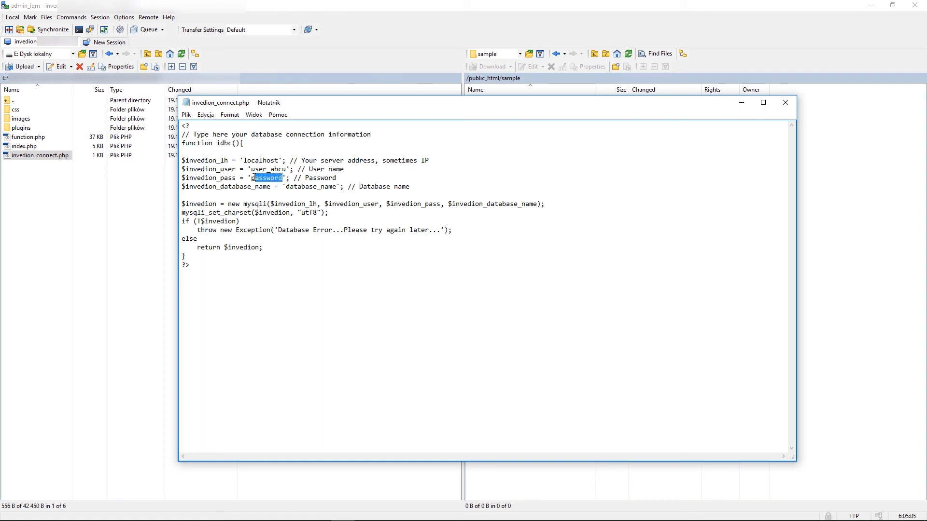
mouse_move(328, 189)
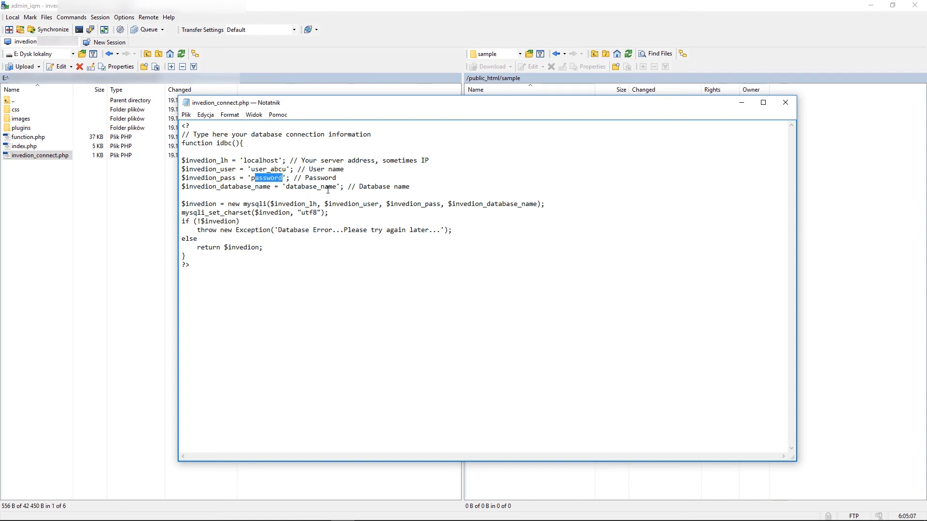
double_click(325, 186)
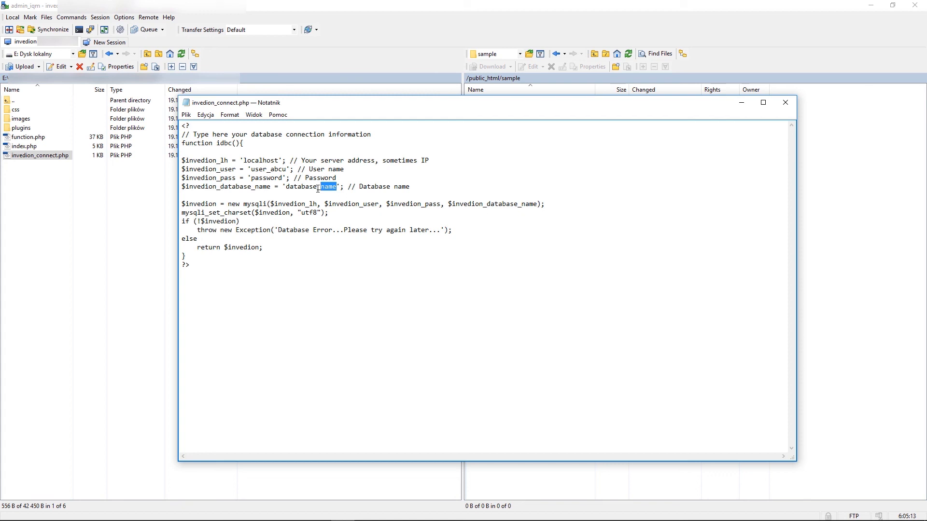
type("database_abc")
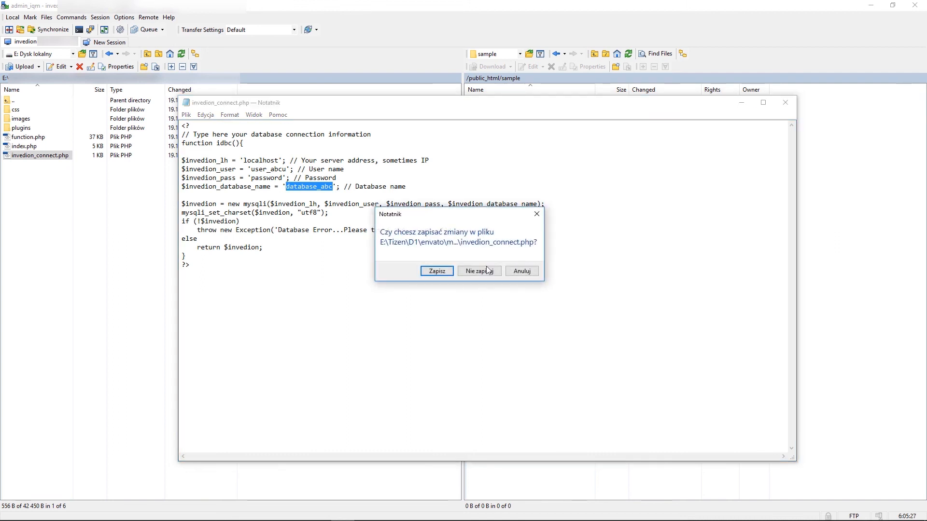
left_click(478, 271)
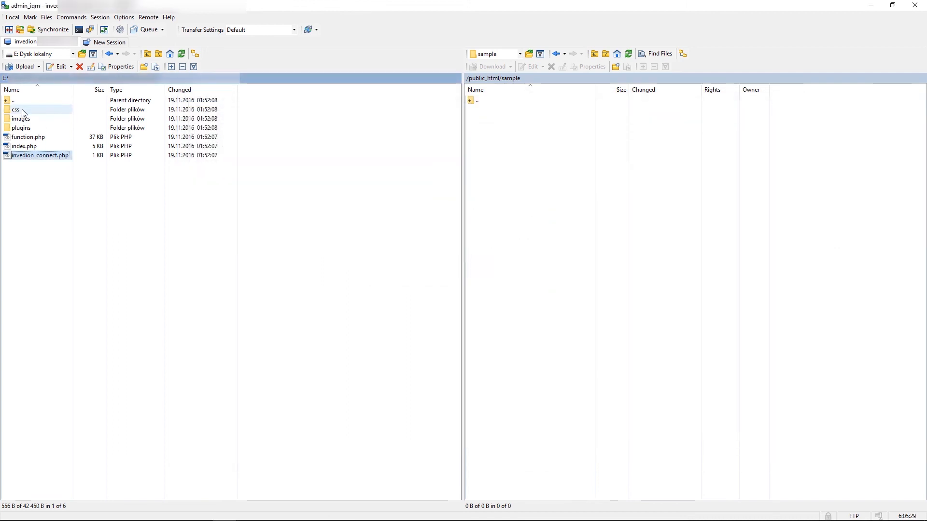